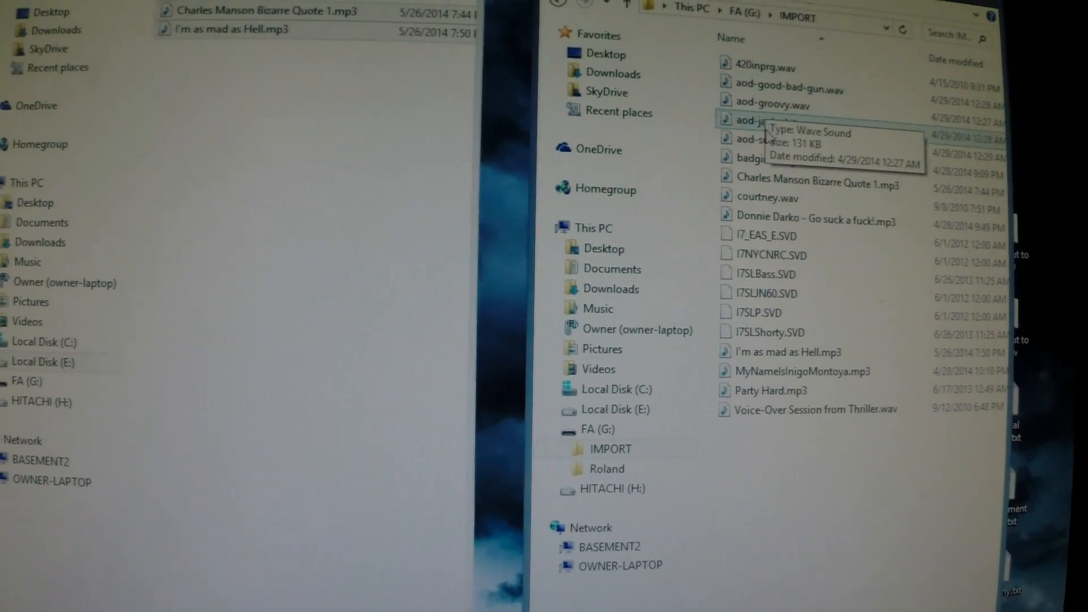
click(812, 184)
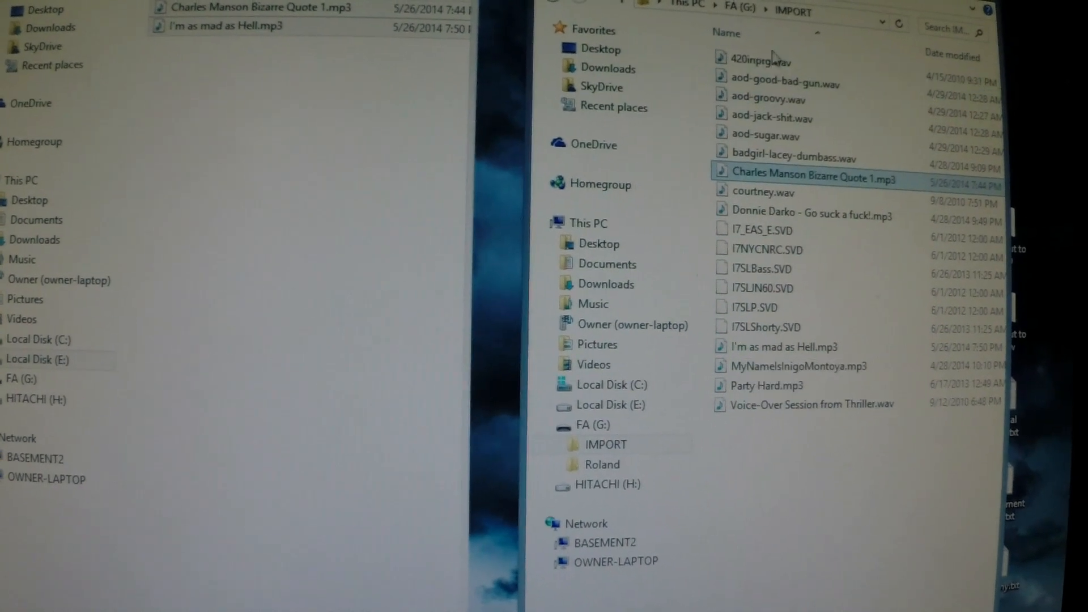
click(805, 346)
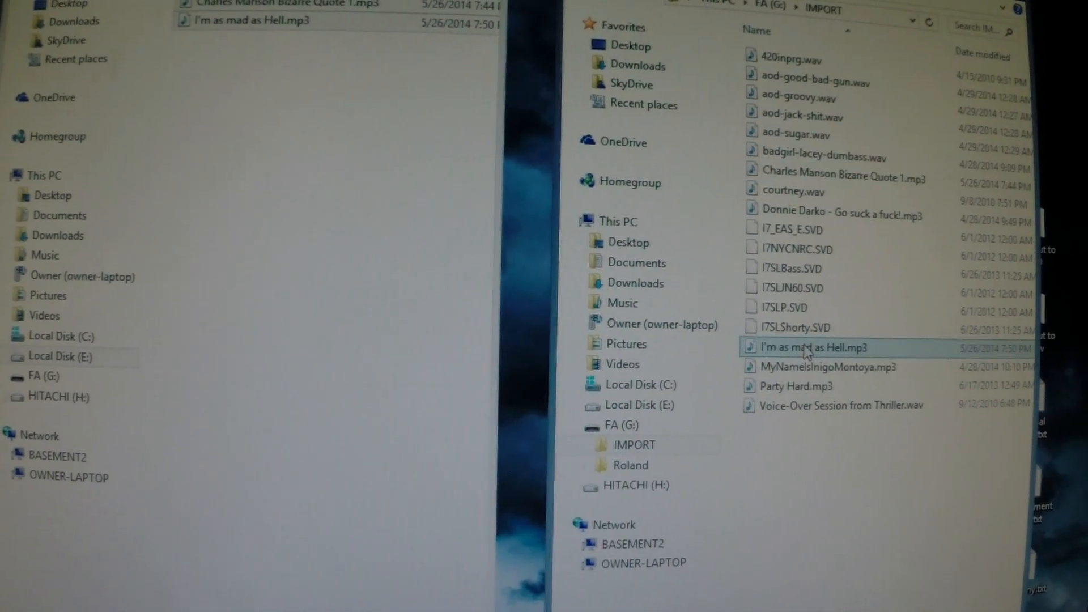